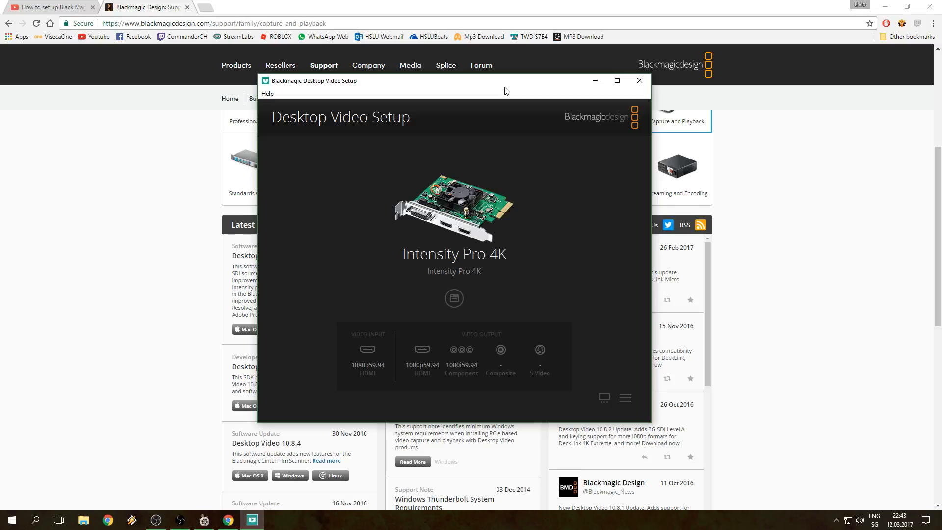
- Hide Desktop Video Setup and reach Blackmagic's Capture and Playback downloads from the support center
click(638, 80)
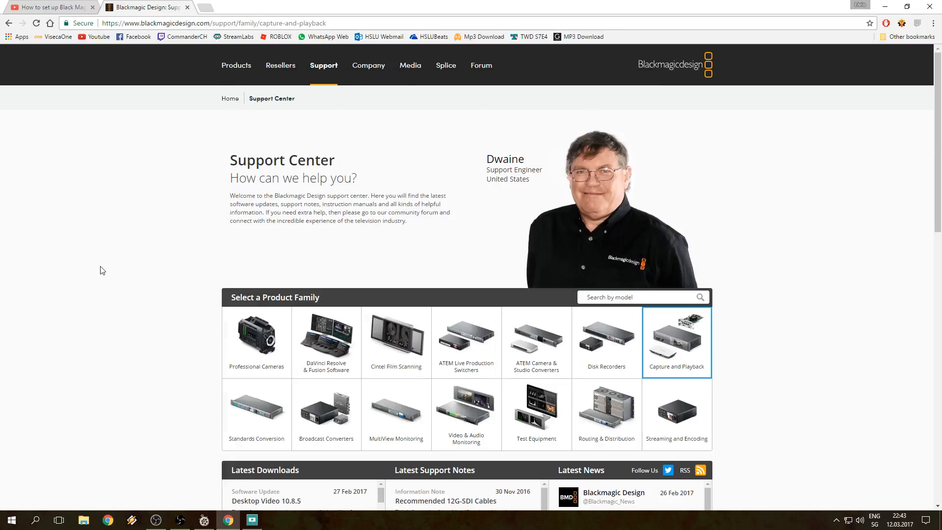
click(212, 23)
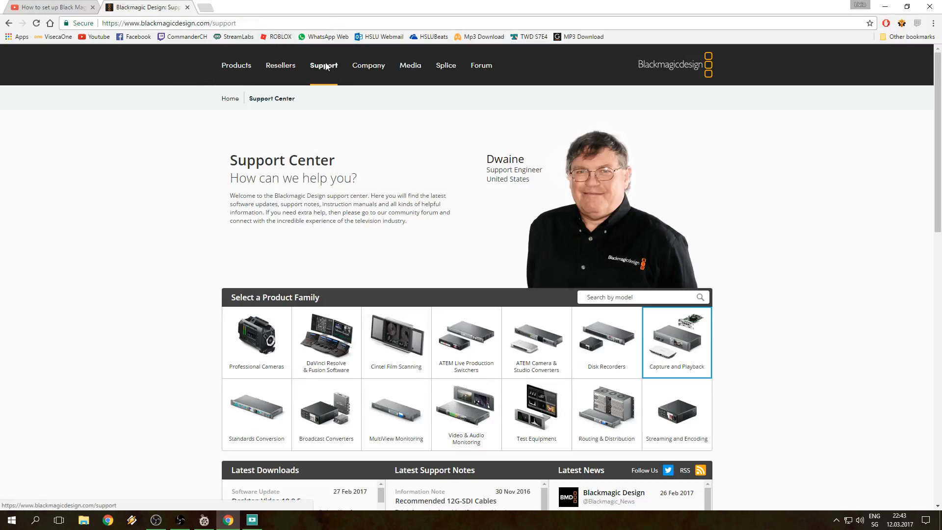
scroll(down, 3)
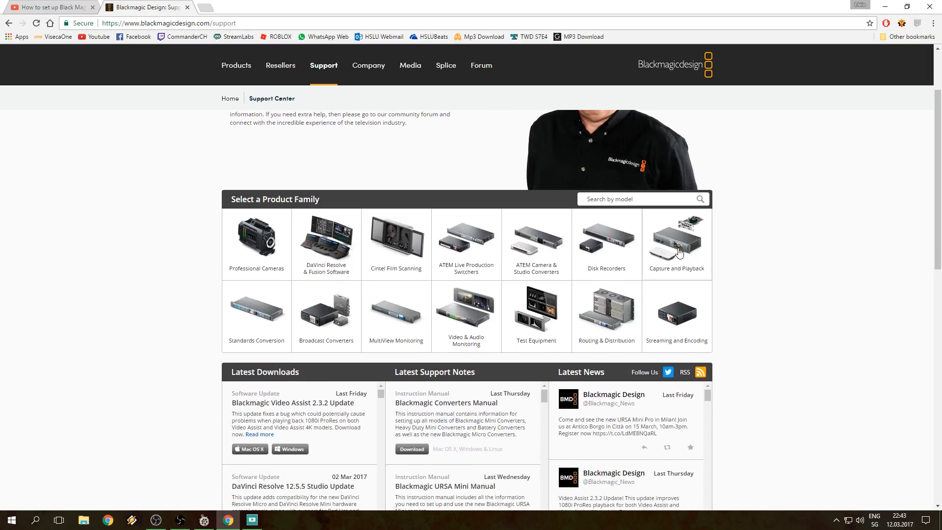
click(675, 240)
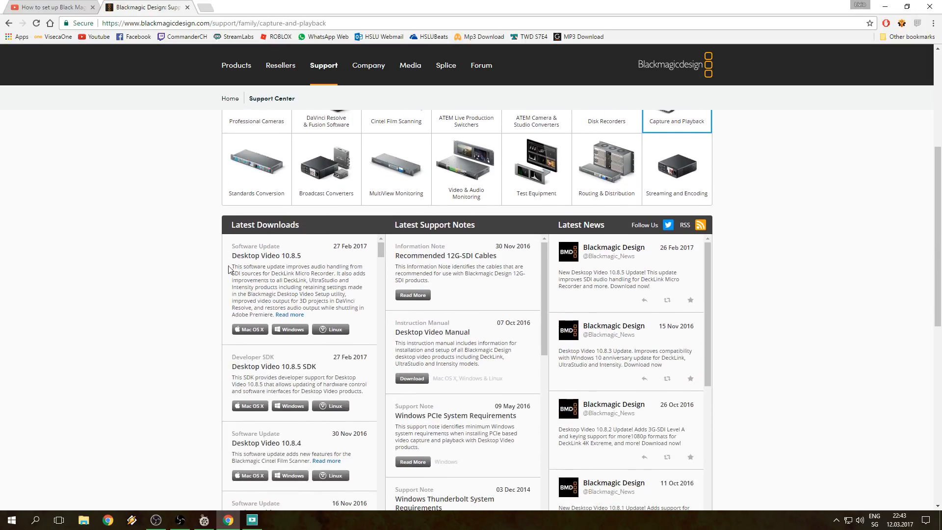
double_click(264, 223)
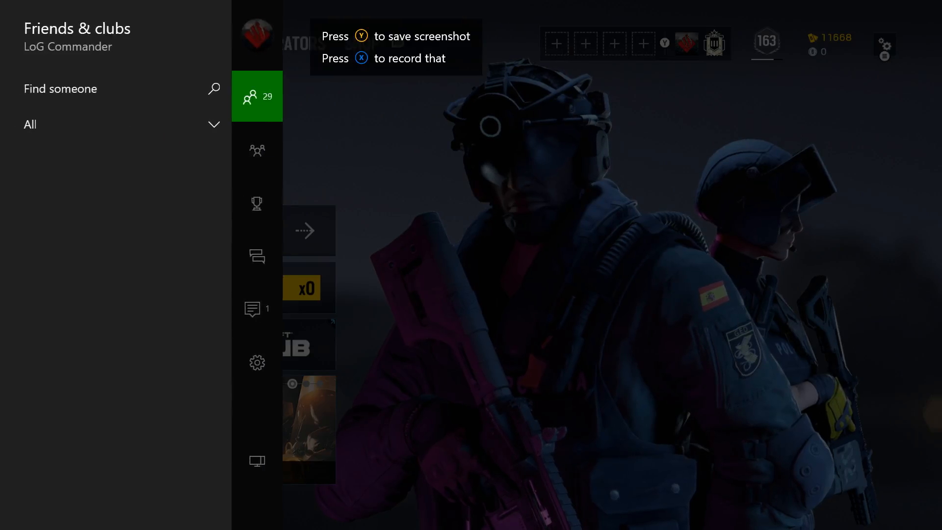
- Reach the Xbox One video output settings and inspect TV resolution, set to 1080p
click(268, 362)
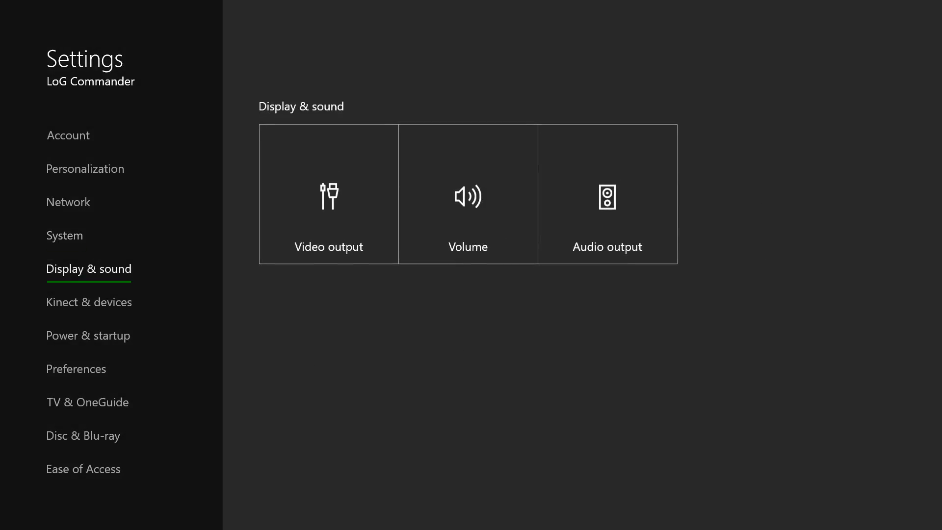
click(328, 194)
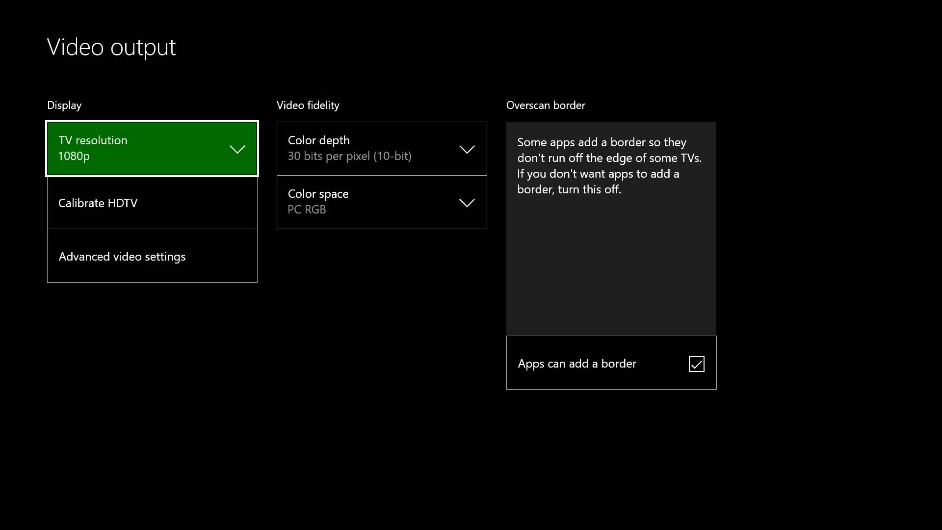
click(151, 148)
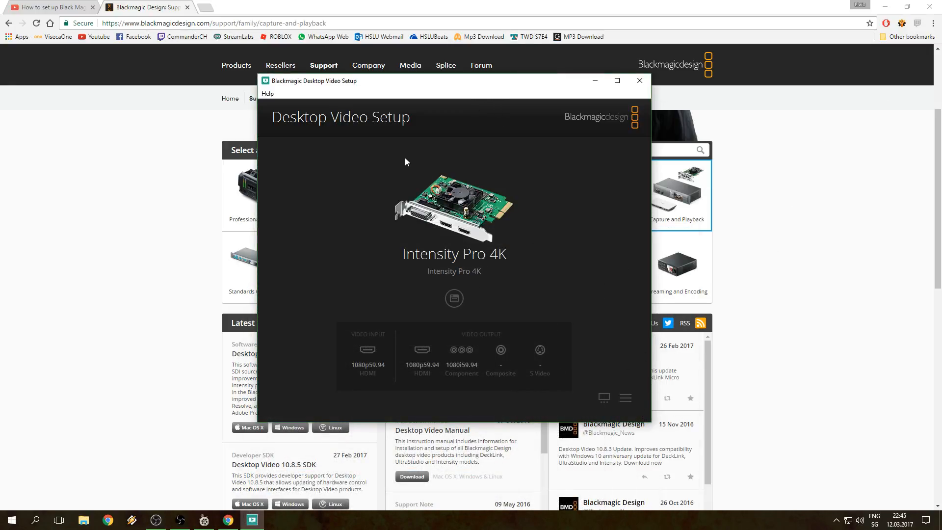
mouse_move(407, 144)
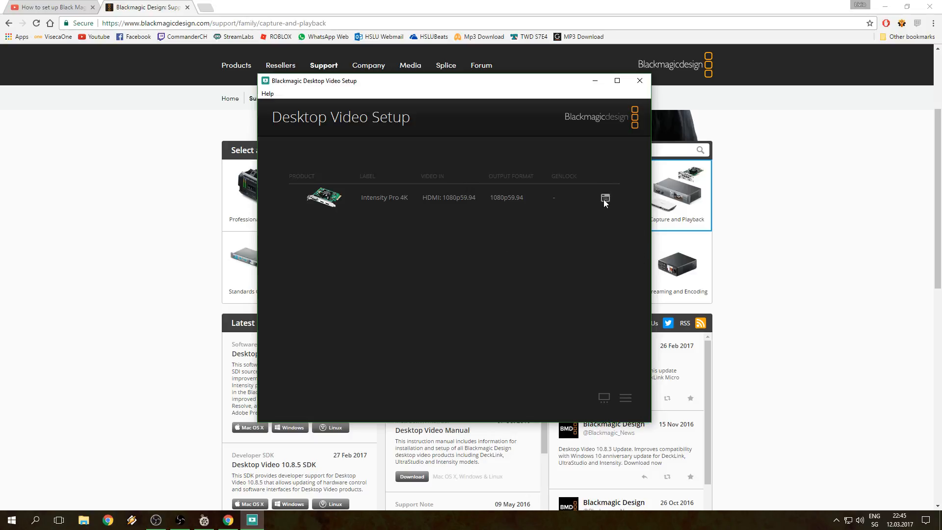
mouse_move(602, 207)
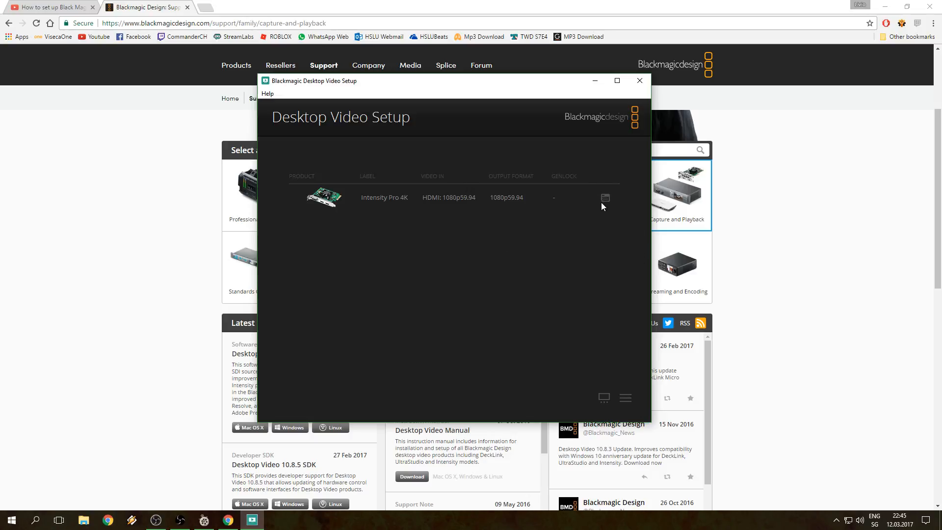
- Check the Intensity Pro 4K card settings: HDMI input, 1080p59.94 format and embedded audio
click(605, 198)
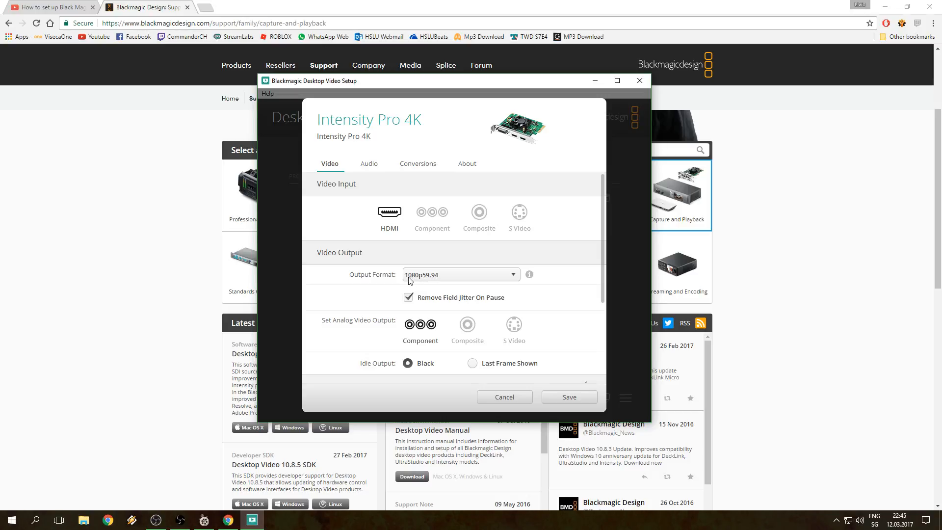
mouse_move(425, 282)
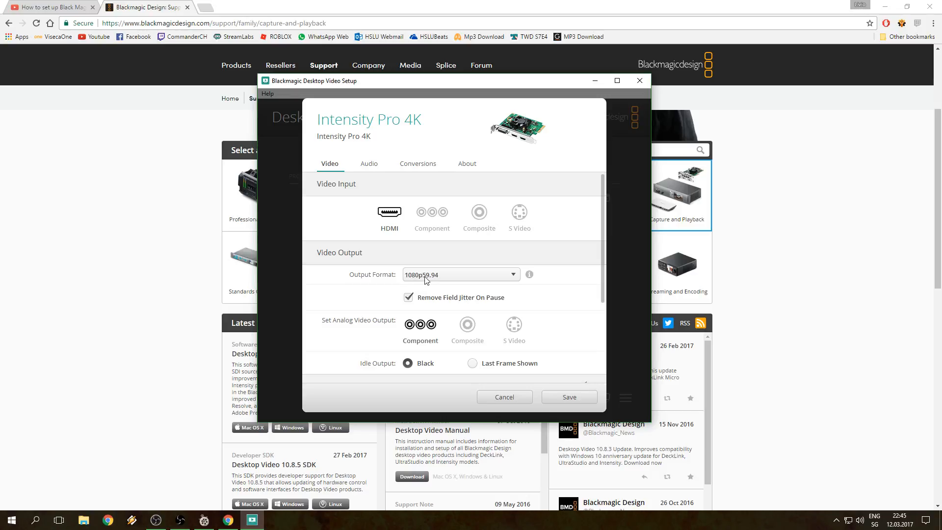
mouse_move(448, 279)
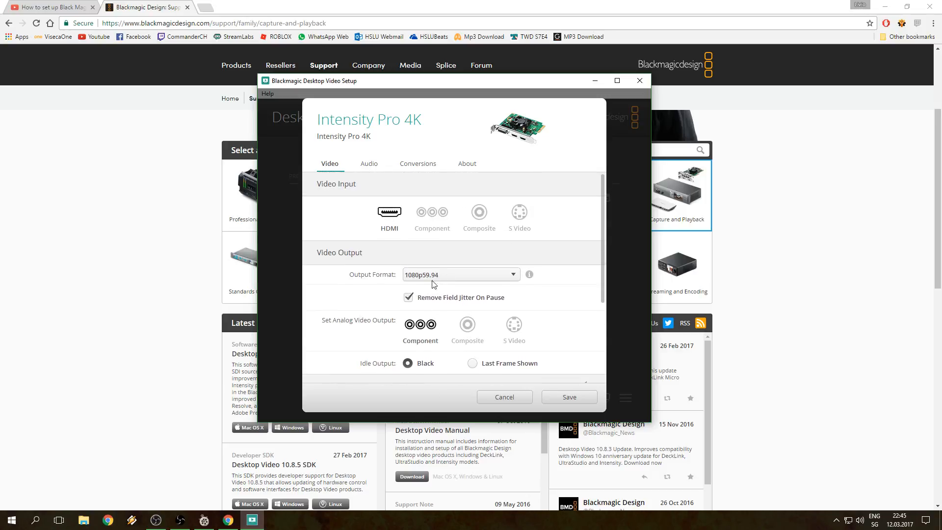
click(369, 164)
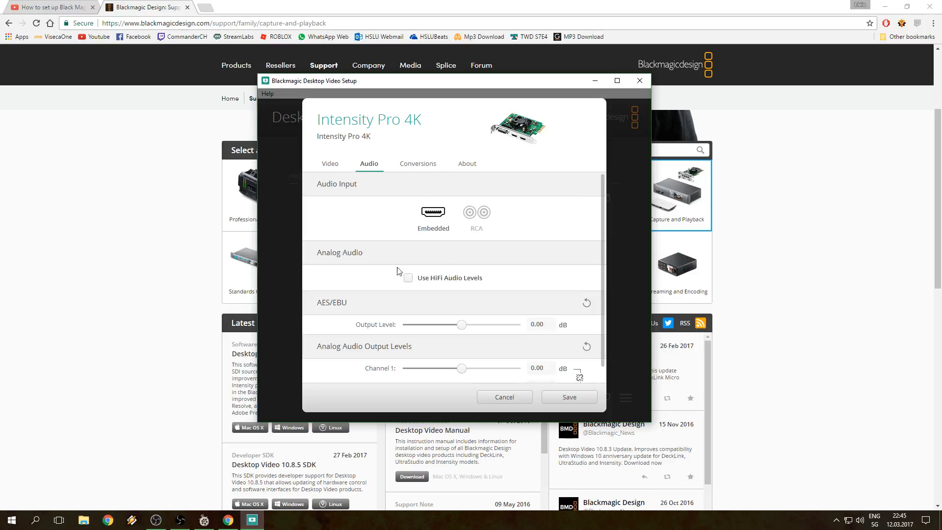
mouse_move(357, 199)
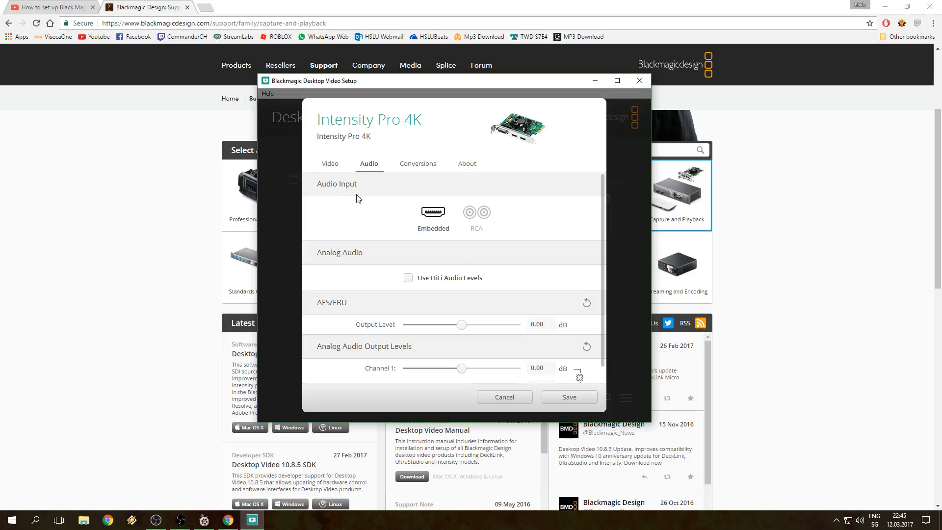
mouse_move(329, 163)
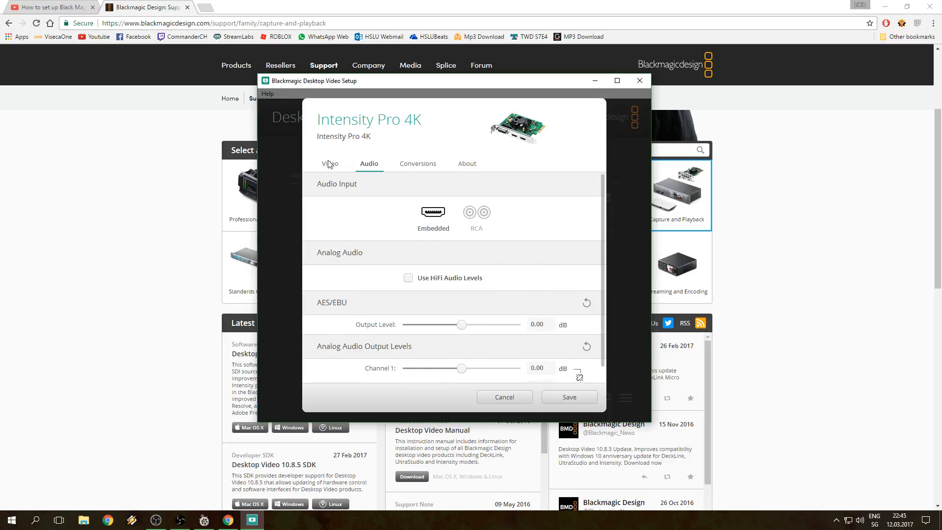
click(467, 163)
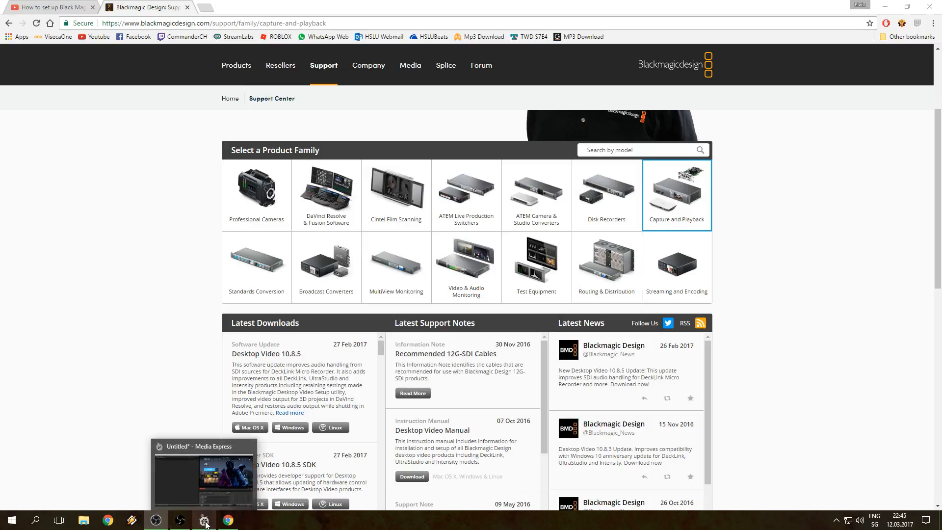
- Bring Media Express forward in Log and Capture mode and reach its Preferences
click(204, 520)
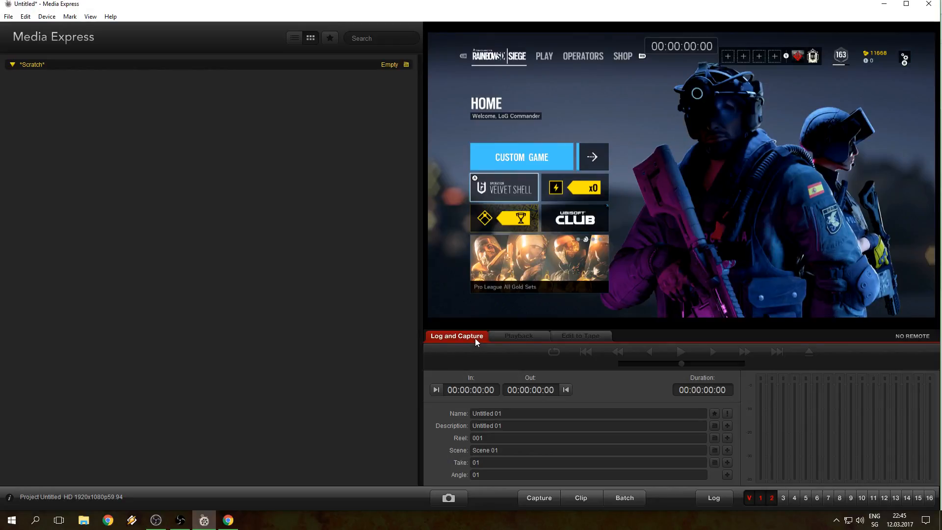
click(517, 336)
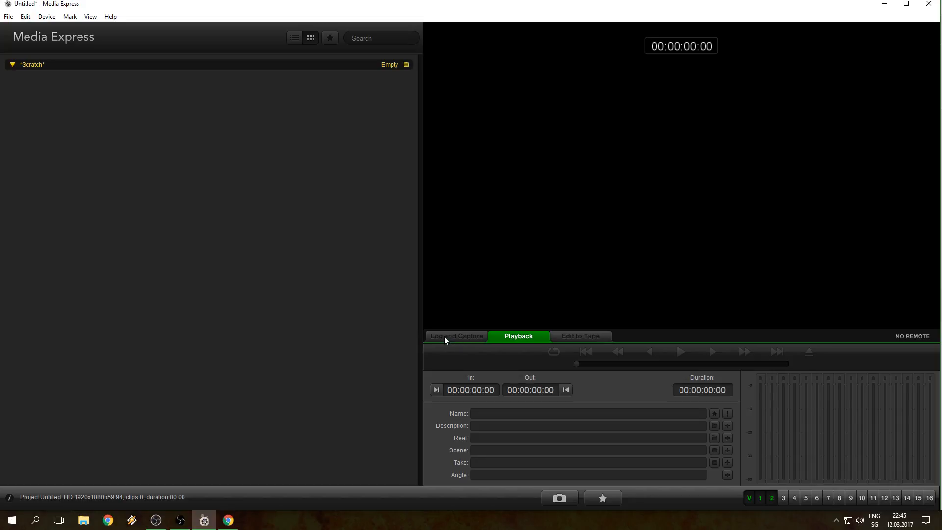
click(456, 336)
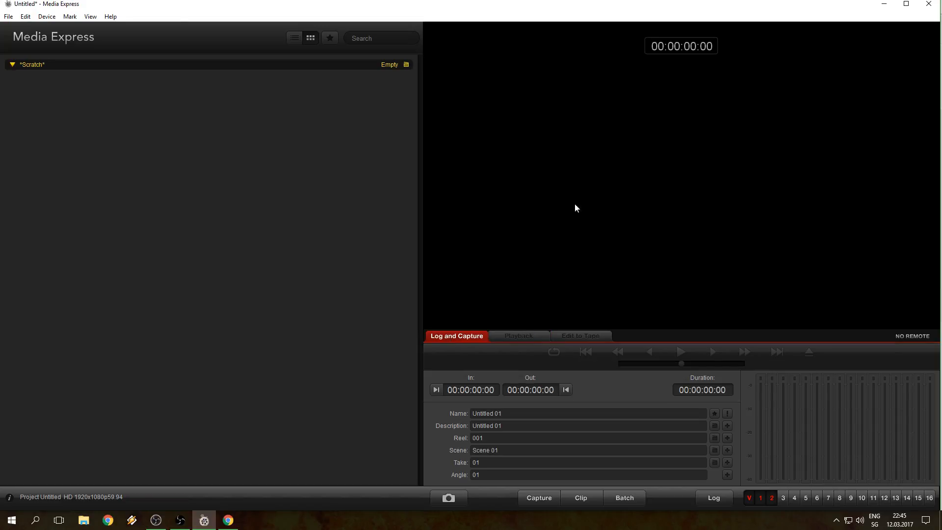
mouse_move(189, 406)
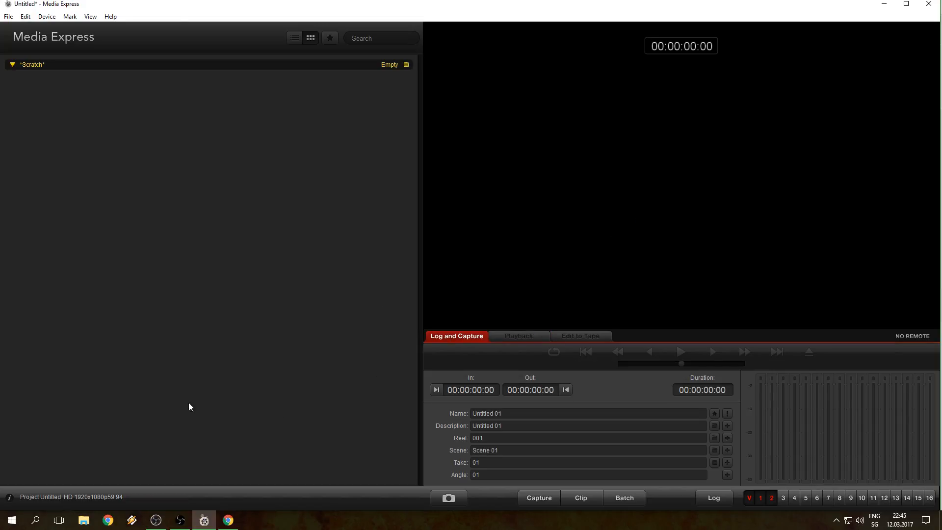
mouse_move(179, 520)
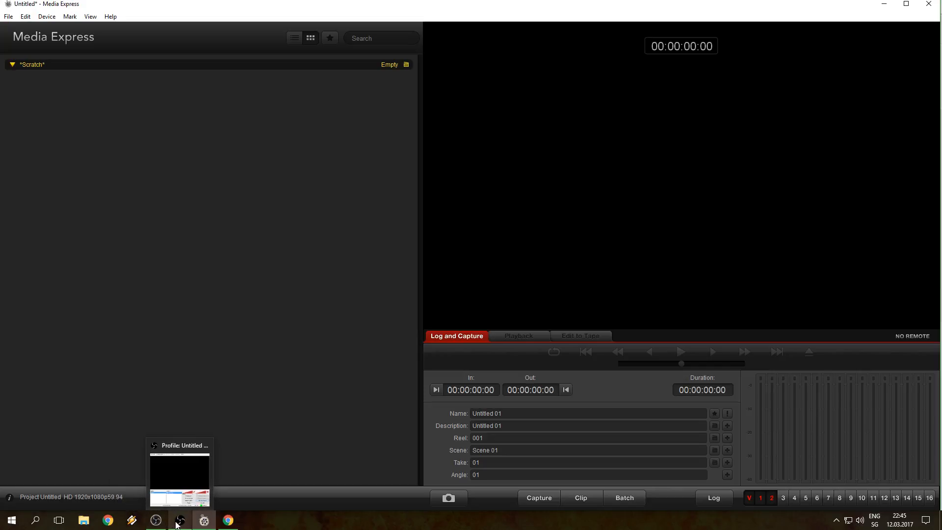
mouse_move(683, 175)
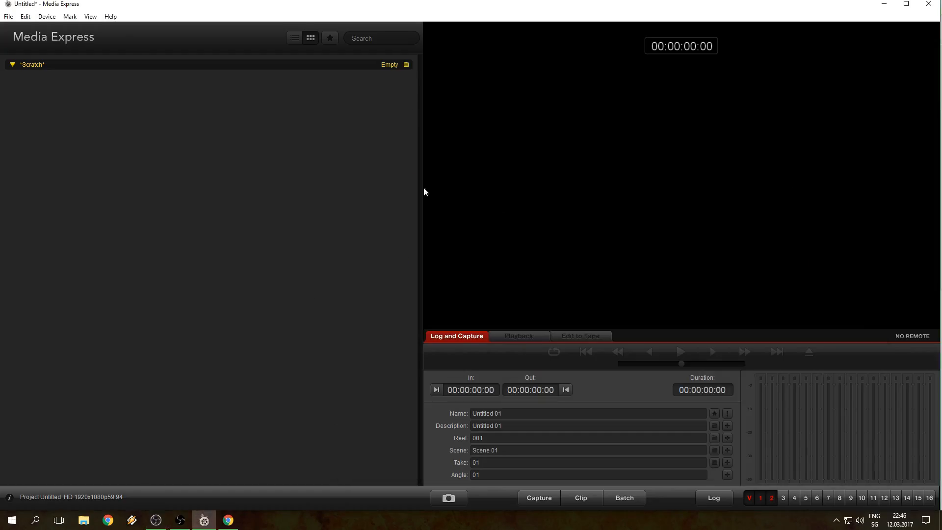
mouse_move(684, 167)
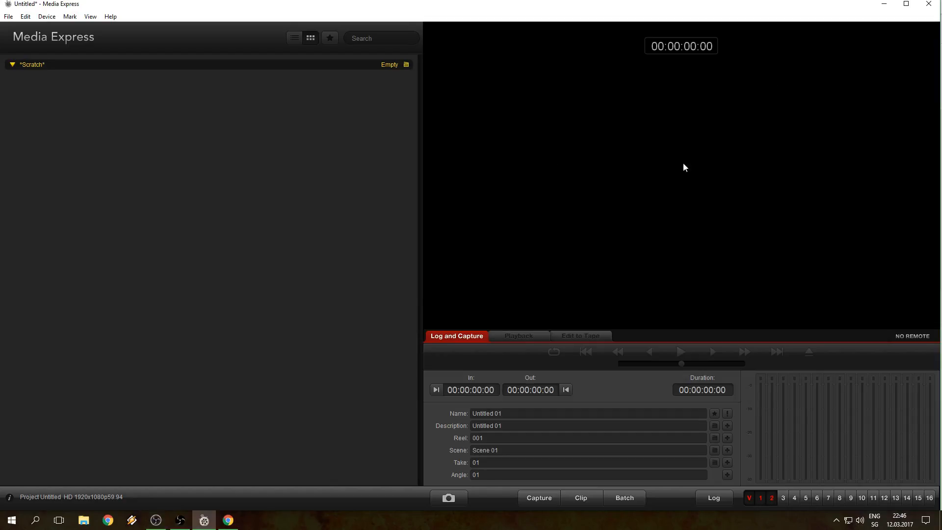
mouse_move(653, 157)
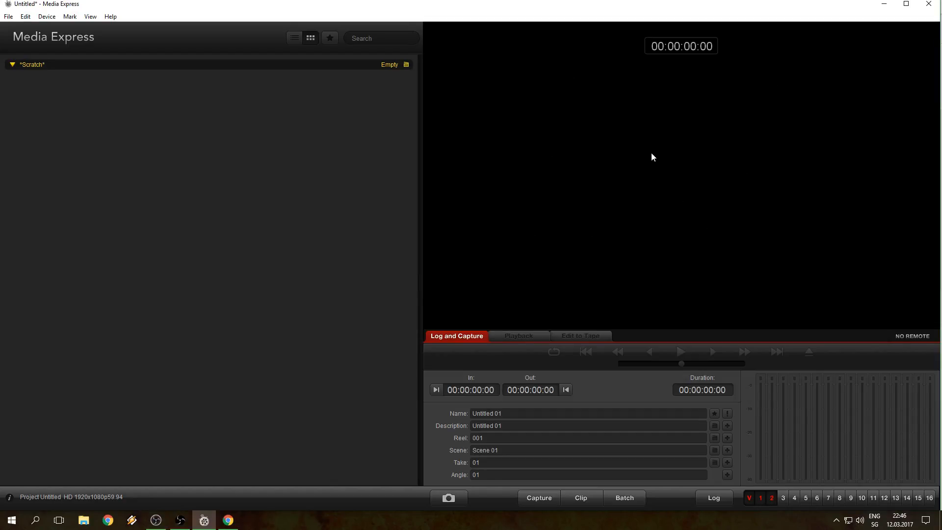
click(46, 16)
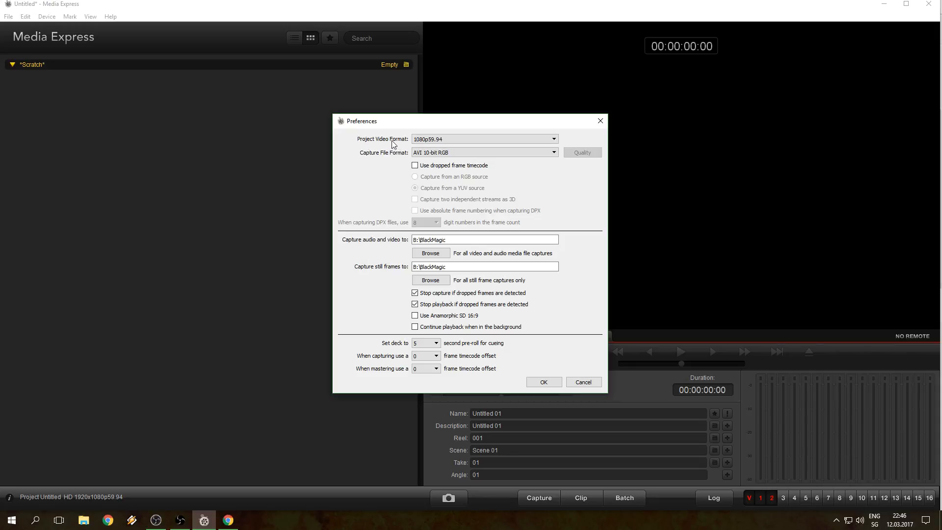
- Confirm Project Video Format 1080p59.94 and Capture File Format AVI 10-bit RGB, keeping them with OK
click(484, 139)
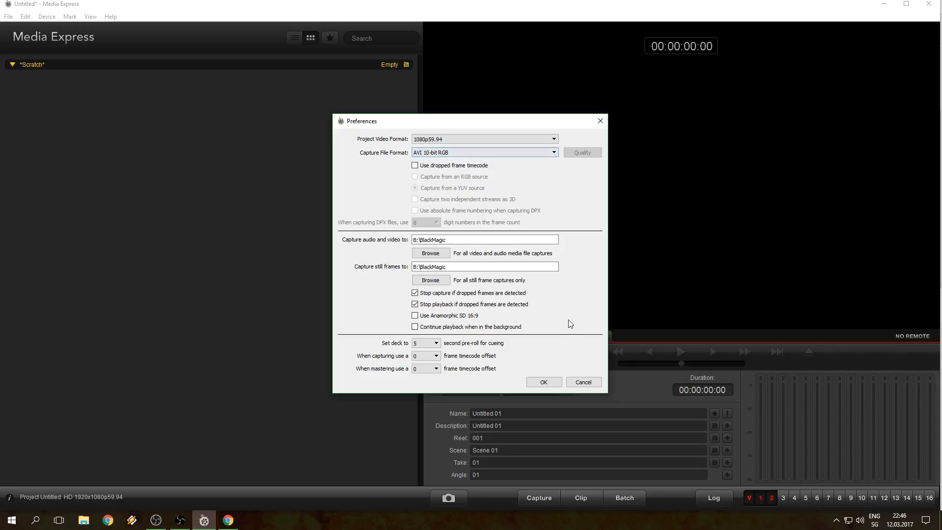
click(485, 152)
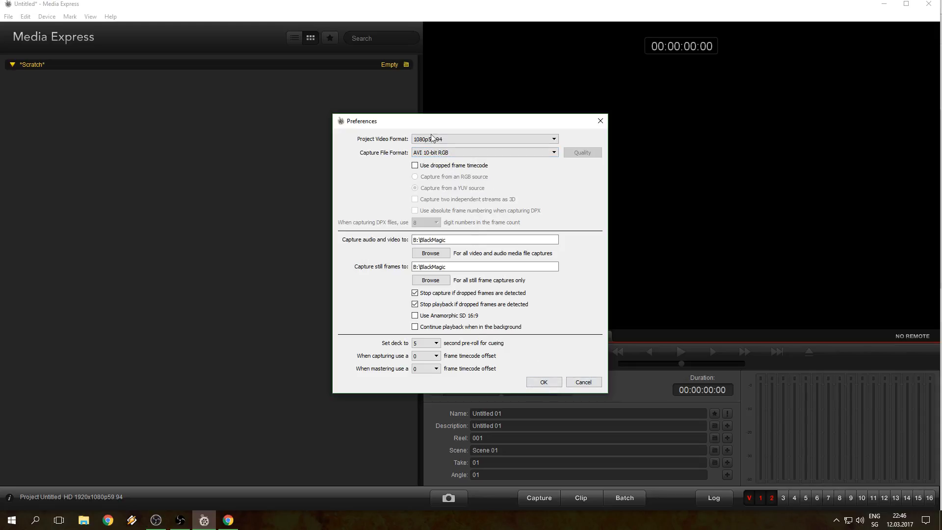
click(542, 381)
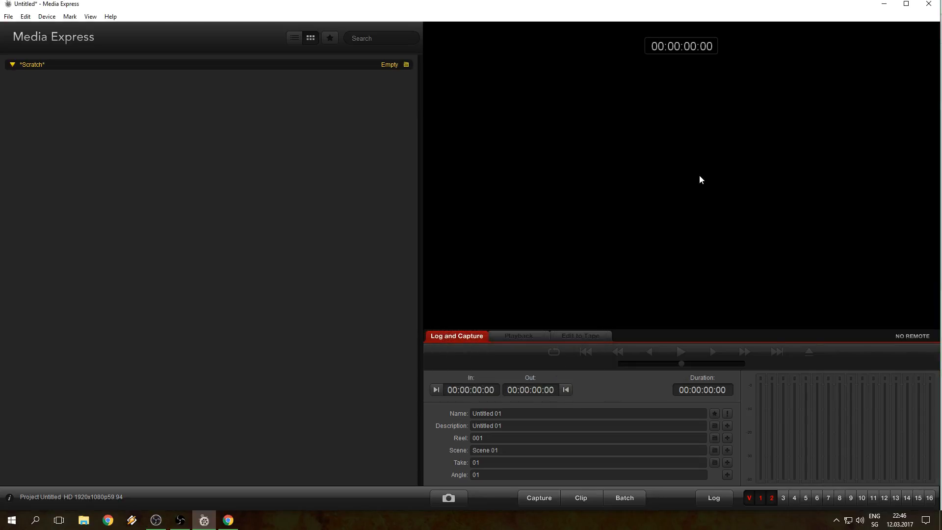
mouse_move(798, 277)
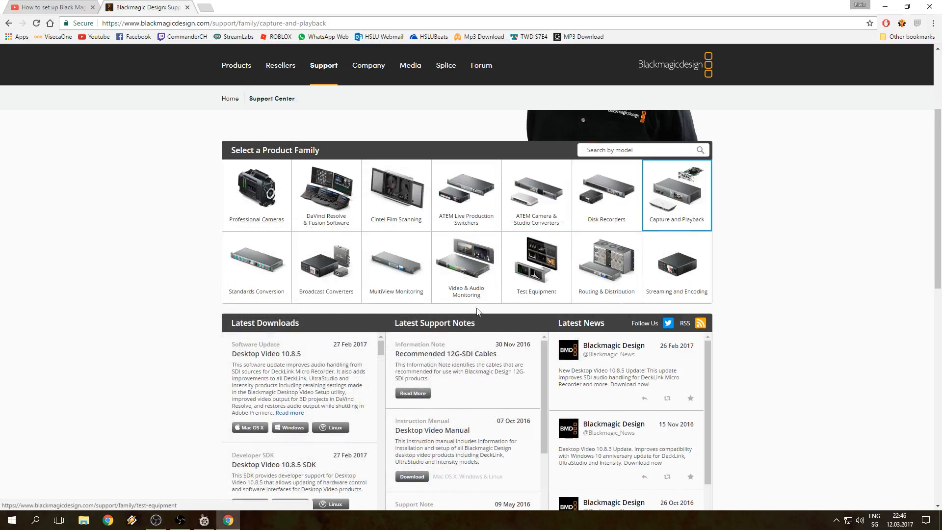
- Switch back to Google Chrome with the Blackmagic support page
click(156, 520)
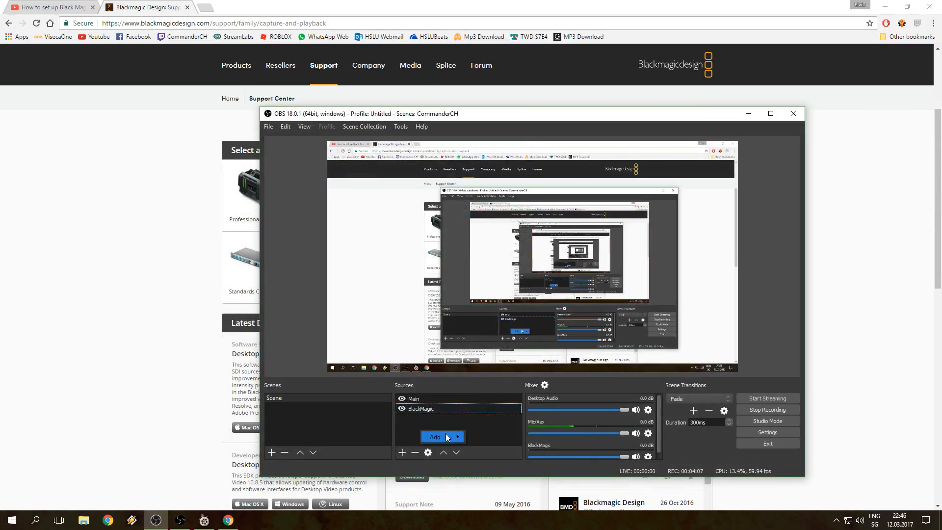
- Create a Video Capture Device source with its default name, showing Blackmagic WDM Capture as device
click(435, 436)
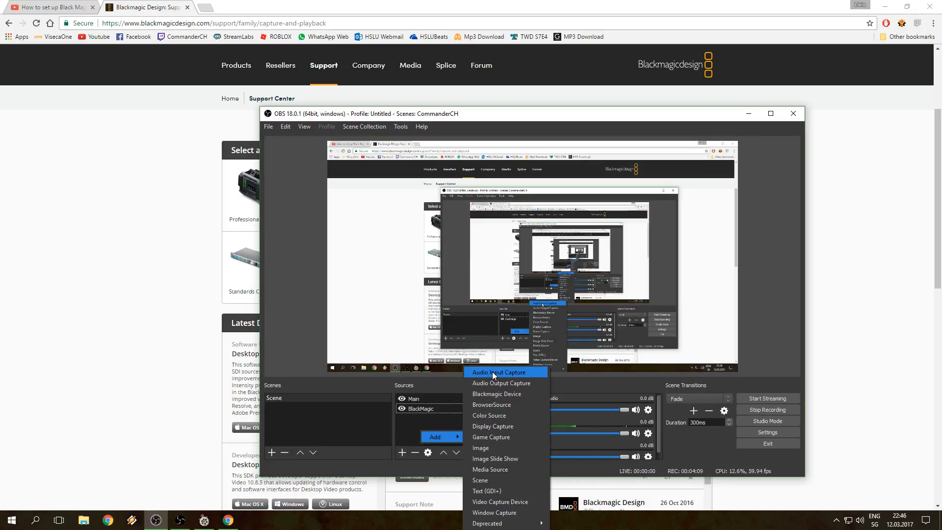
mouse_move(500, 501)
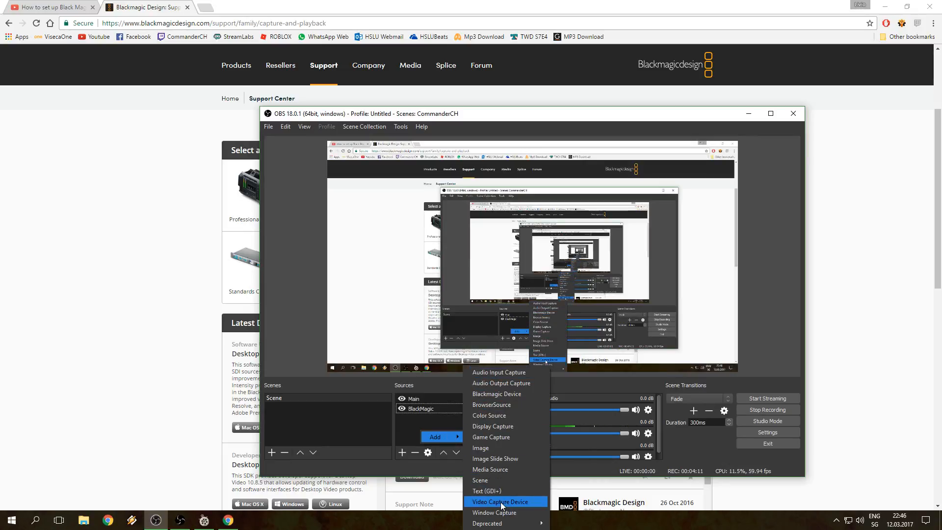
click(499, 501)
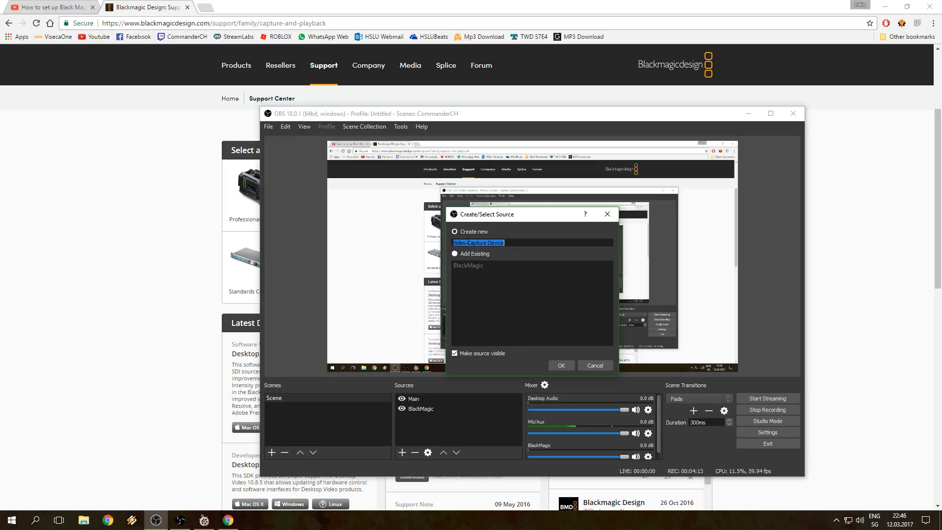
click(560, 365)
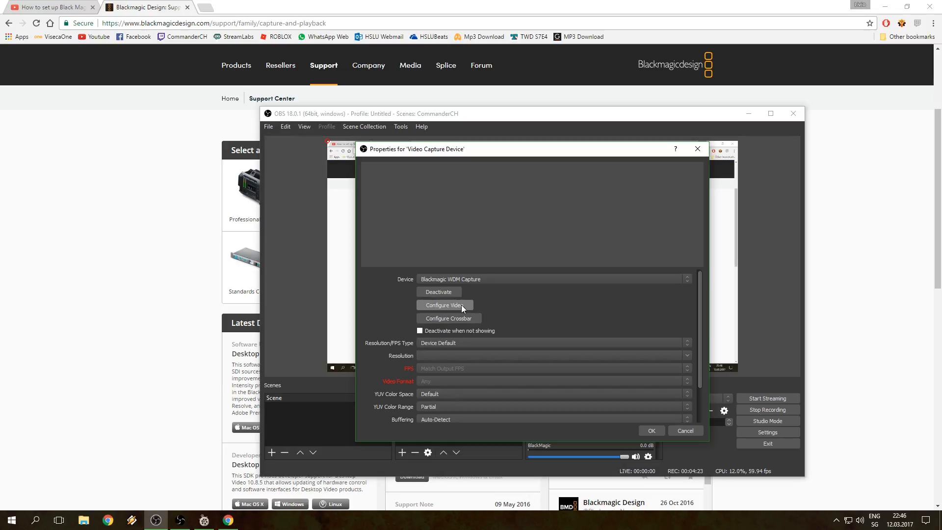
- Review the card's video configuration (1080p59.94, 8-bit BGRA) and leave source properties unchanged
click(443, 304)
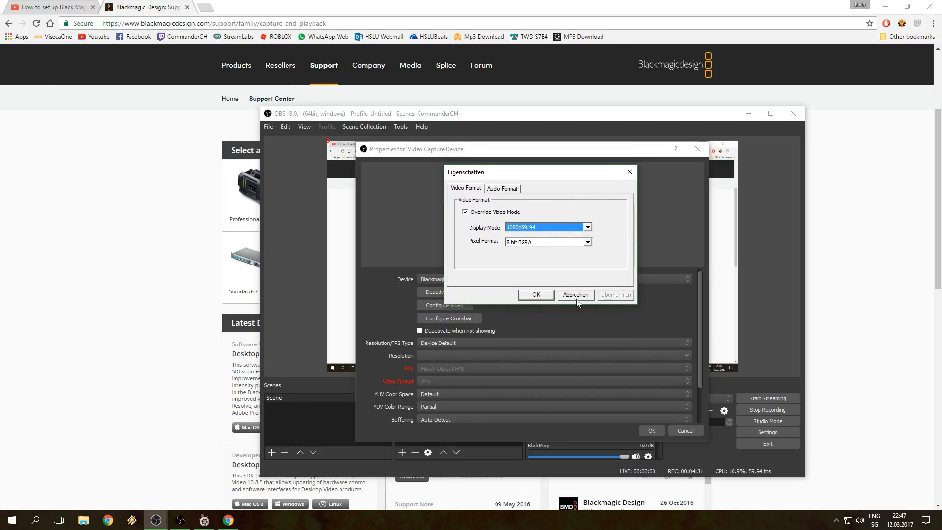
click(573, 296)
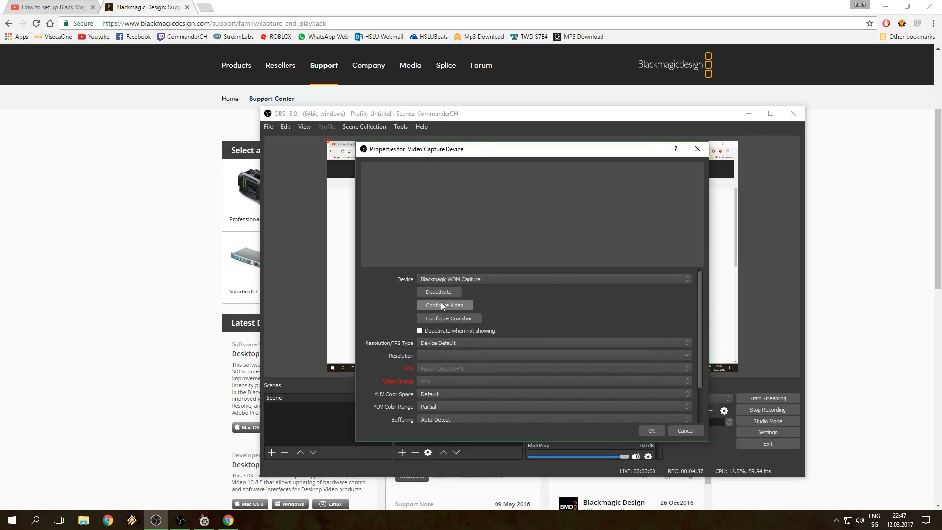
mouse_move(513, 322)
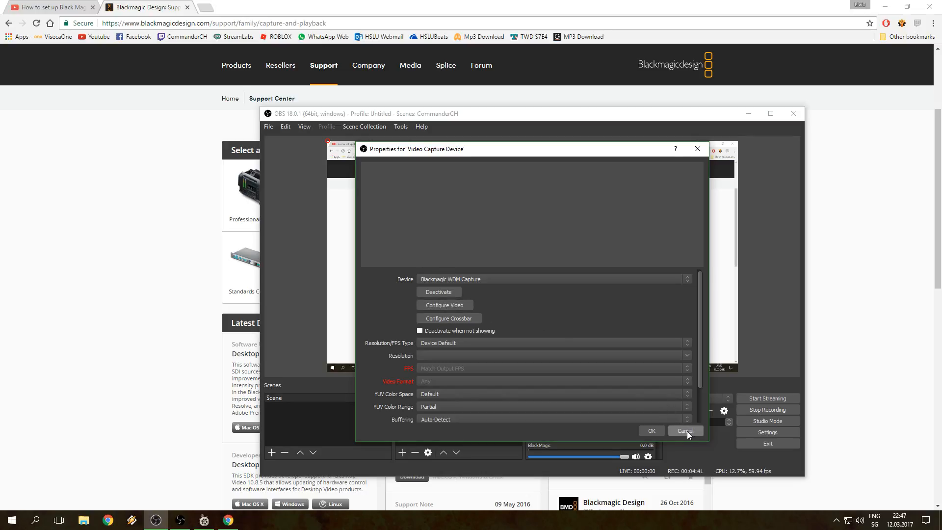
click(684, 430)
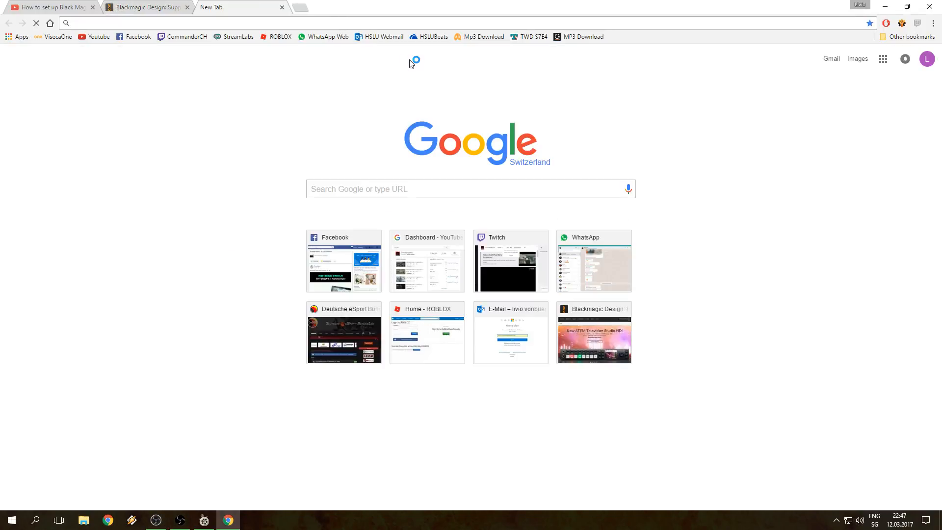
- Search Google for 'obs classic download' in a new tab
text(obs classic download)
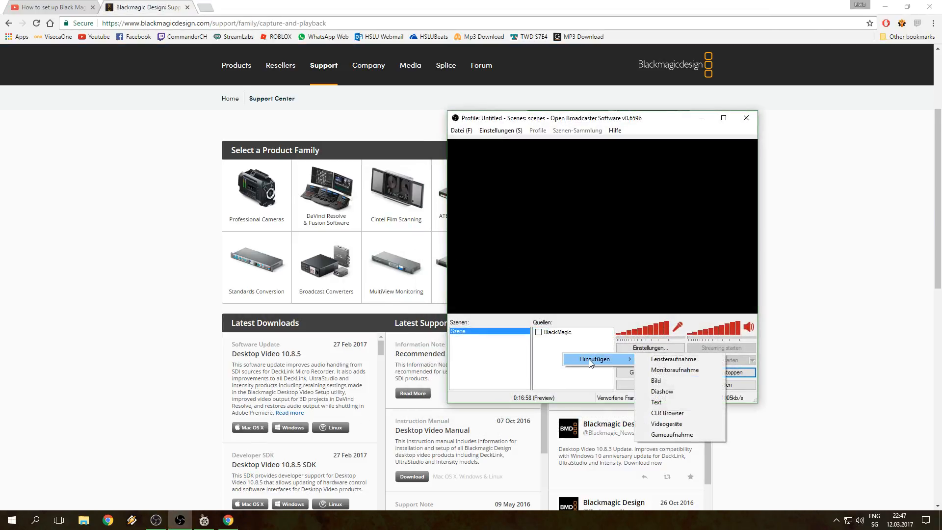
- Reach the BlackMagic source's Eigenschaften, showing Blackmagic WDM Capture at 1920x1080, 59.94 FPS
click(666, 424)
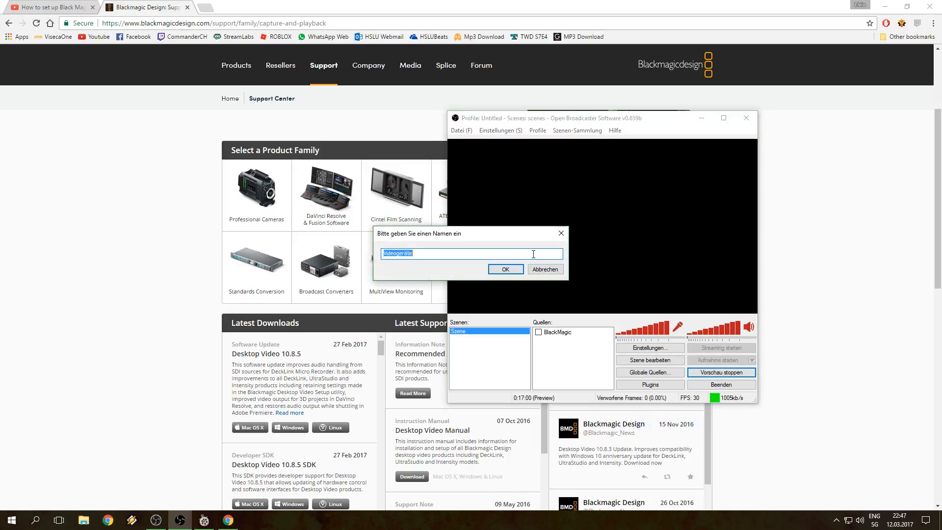
right_click(553, 331)
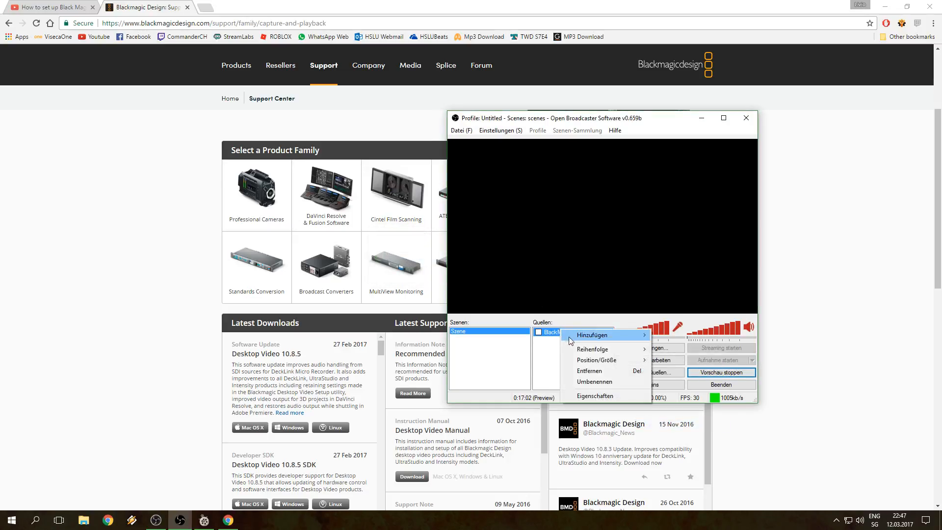
click(594, 395)
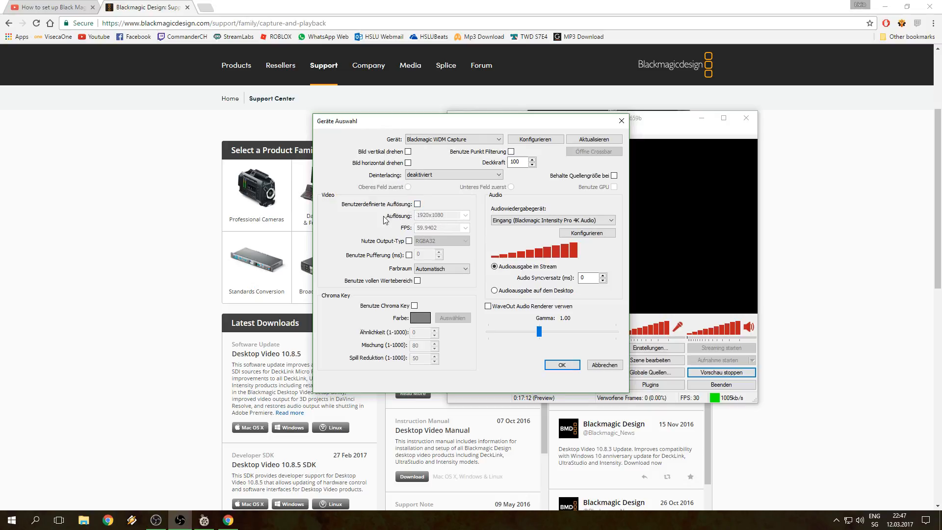
mouse_move(399, 222)
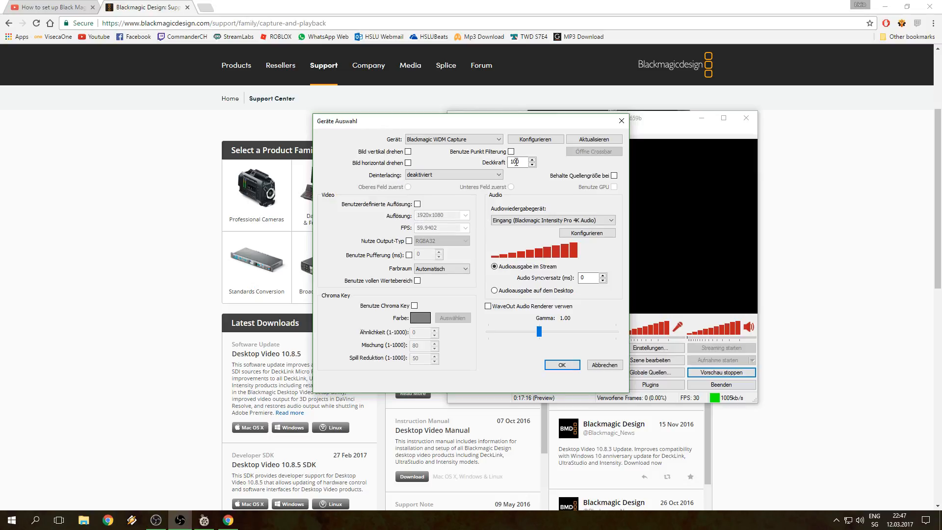
- In the Blackmagic format settings keep Display Mode 1080p59.94 and Pixel Format 8 bit BGRA
click(534, 138)
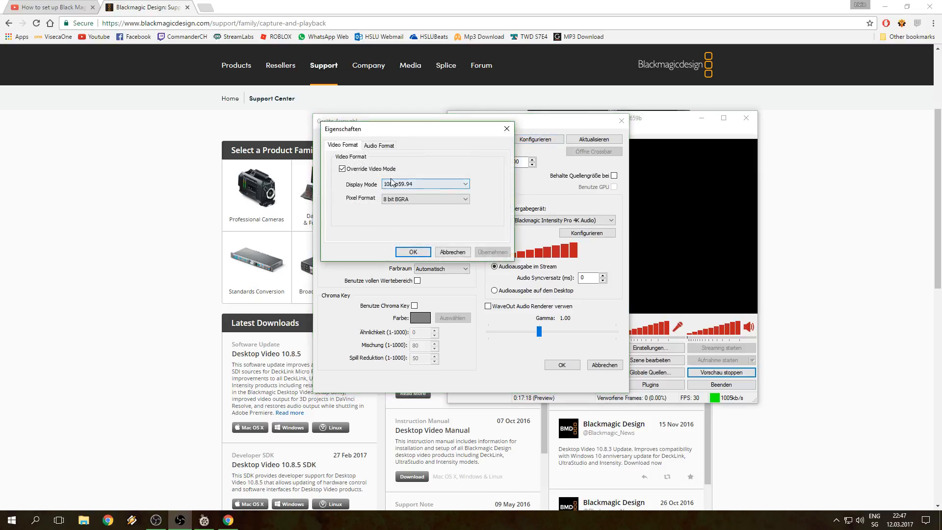
click(421, 183)
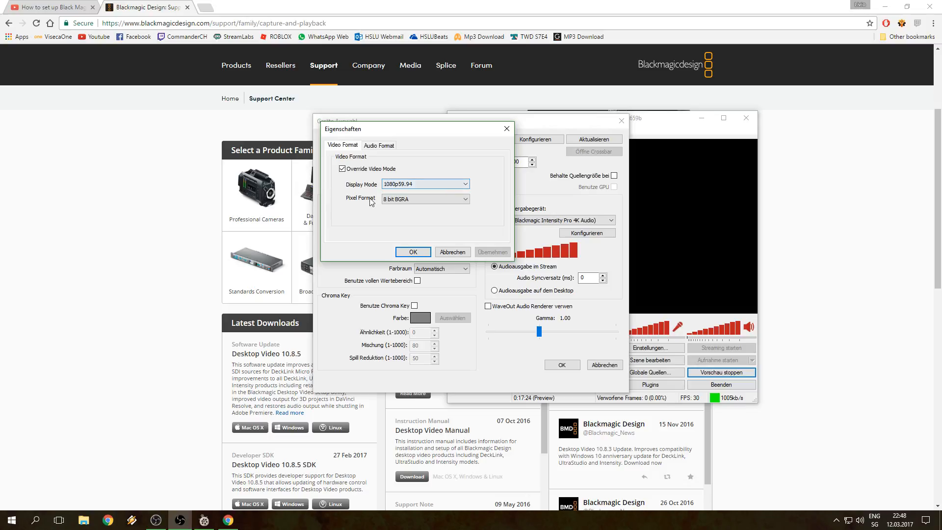
click(425, 198)
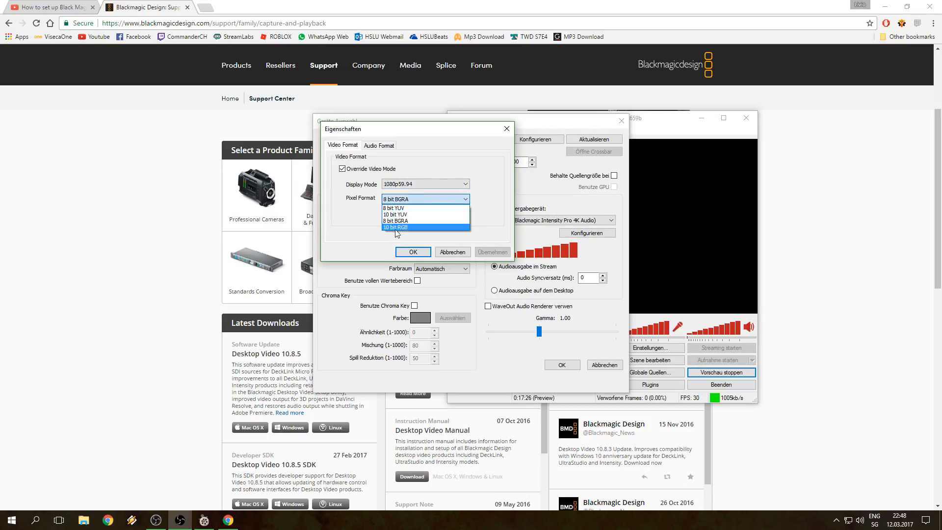
mouse_move(396, 221)
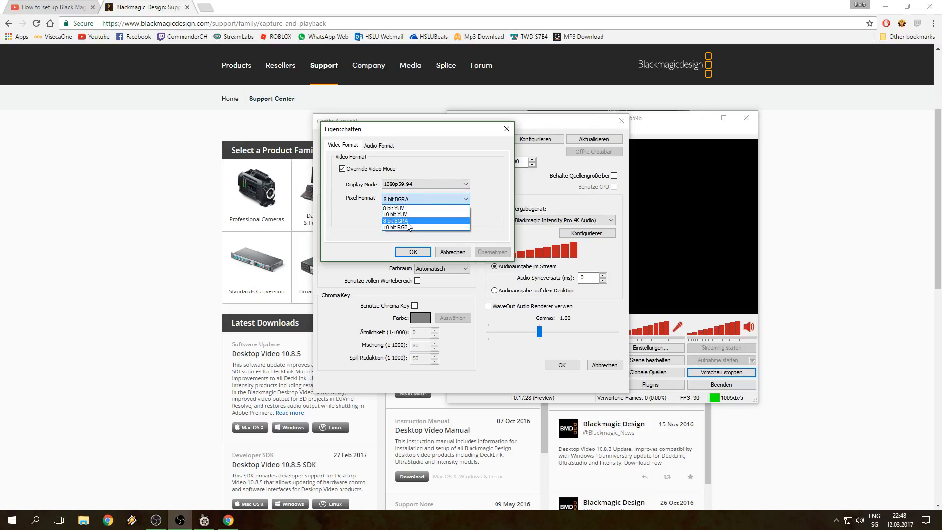
mouse_move(395, 227)
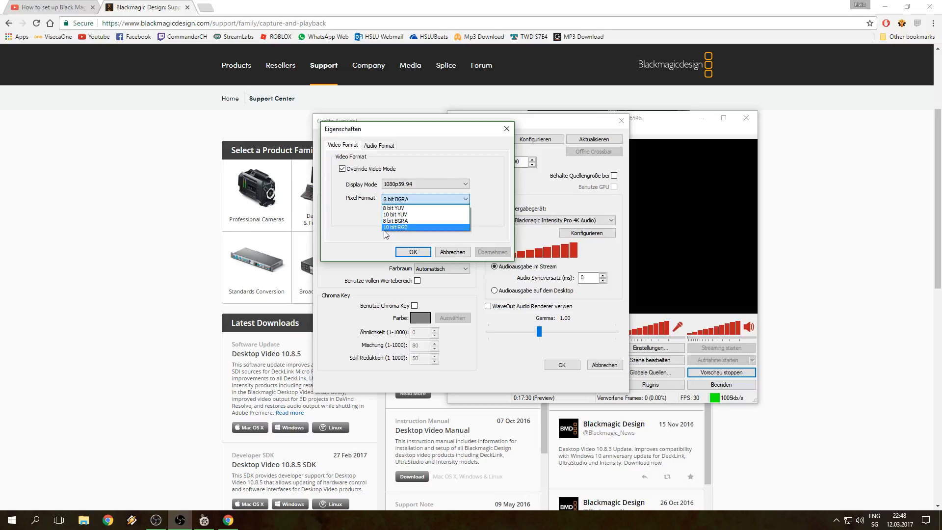
mouse_move(419, 221)
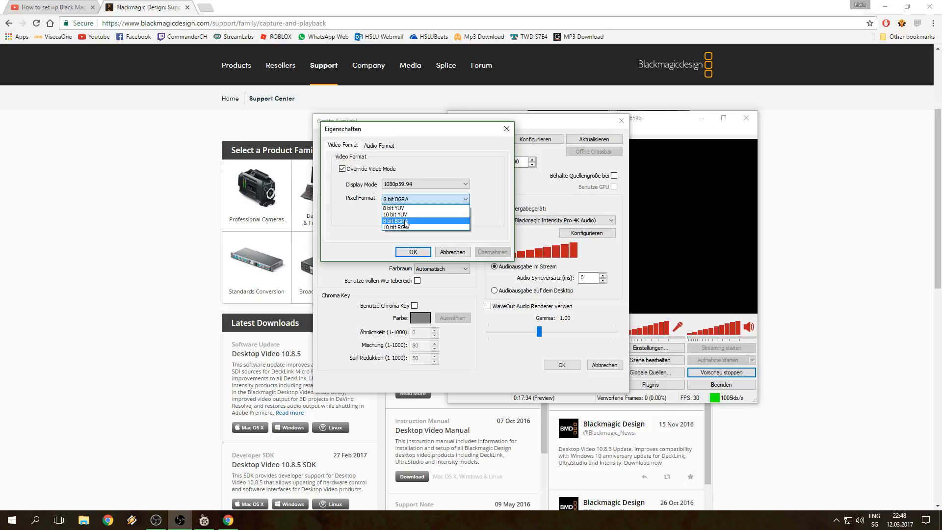
click(398, 221)
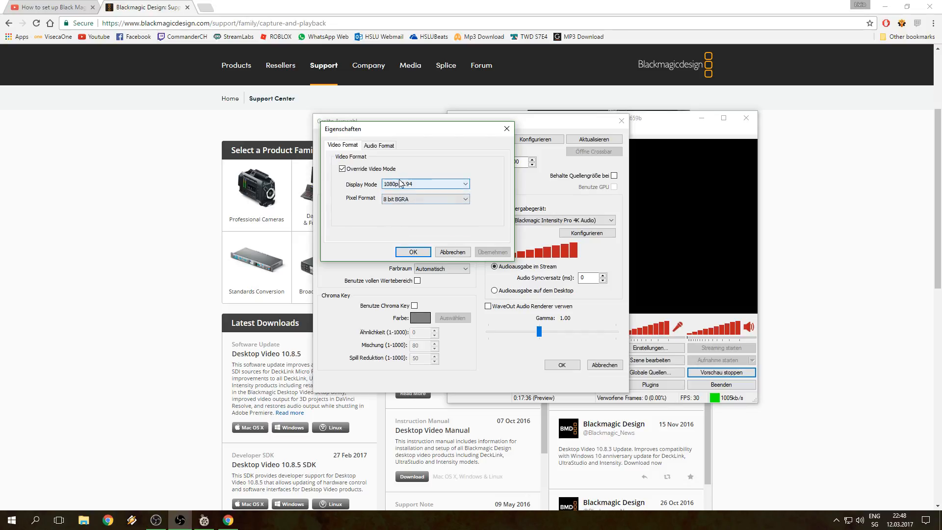
- Review the 2-channel 16-bit audio format and accept the capture format settings
click(378, 145)
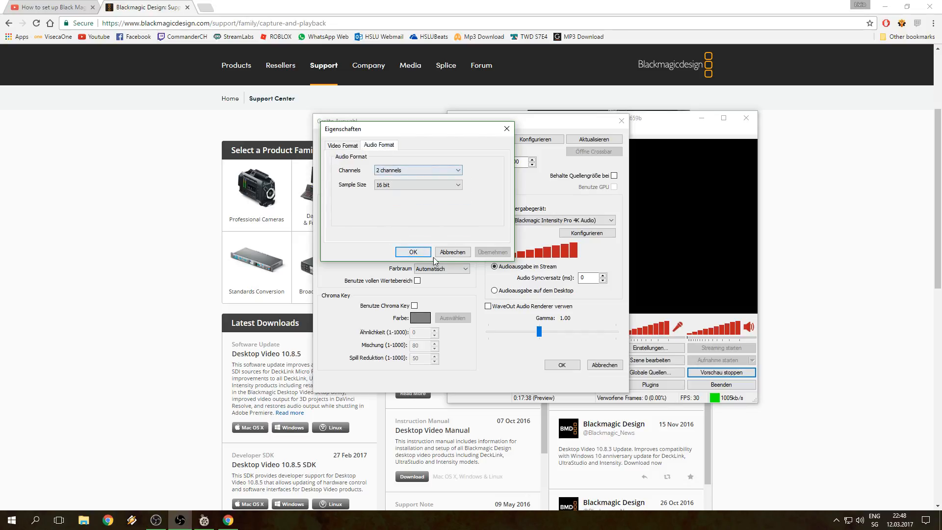
click(413, 252)
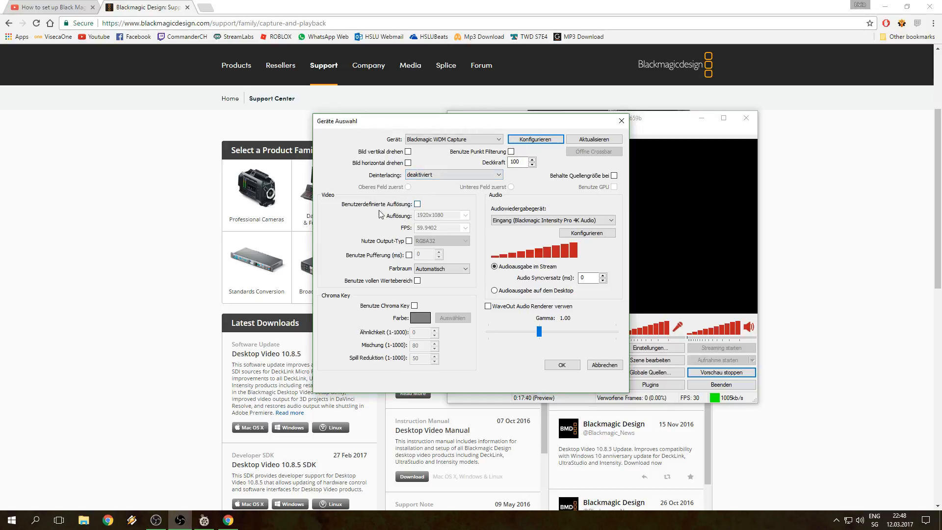
- Enable custom resolution 1920x1080 at 59.9402 FPS for the BlackMagic source and close device settings
click(417, 204)
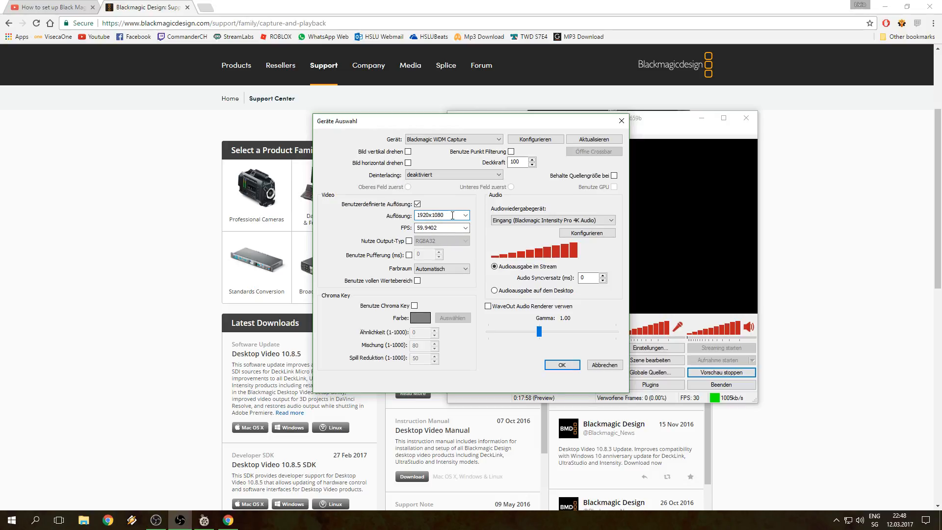
triple_click(440, 215)
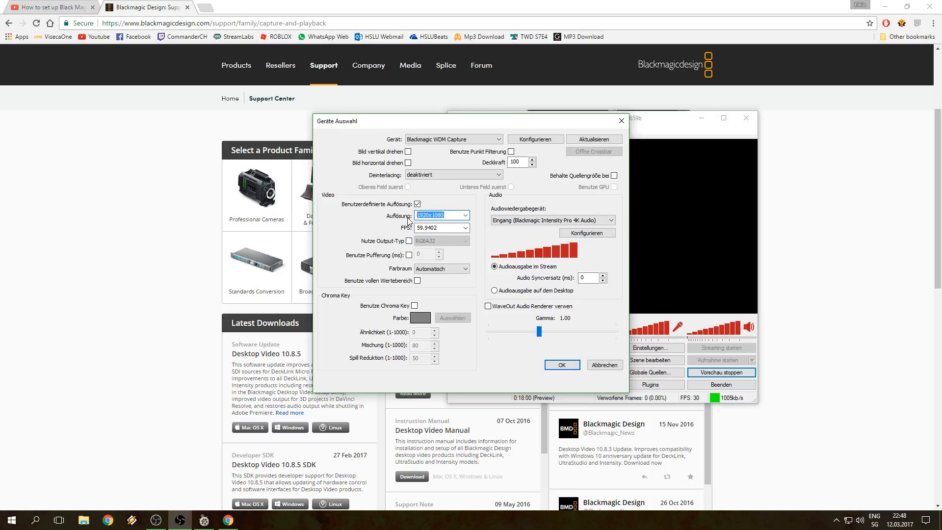
click(438, 227)
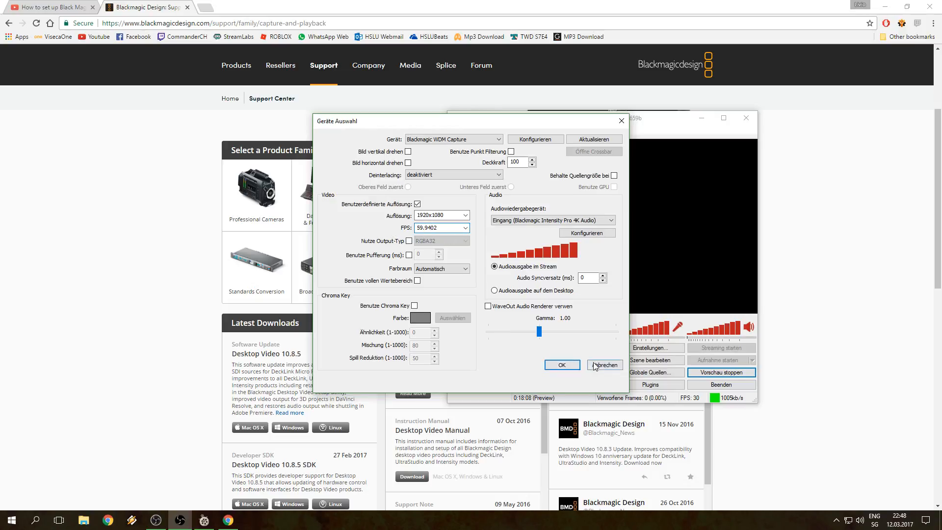
click(603, 365)
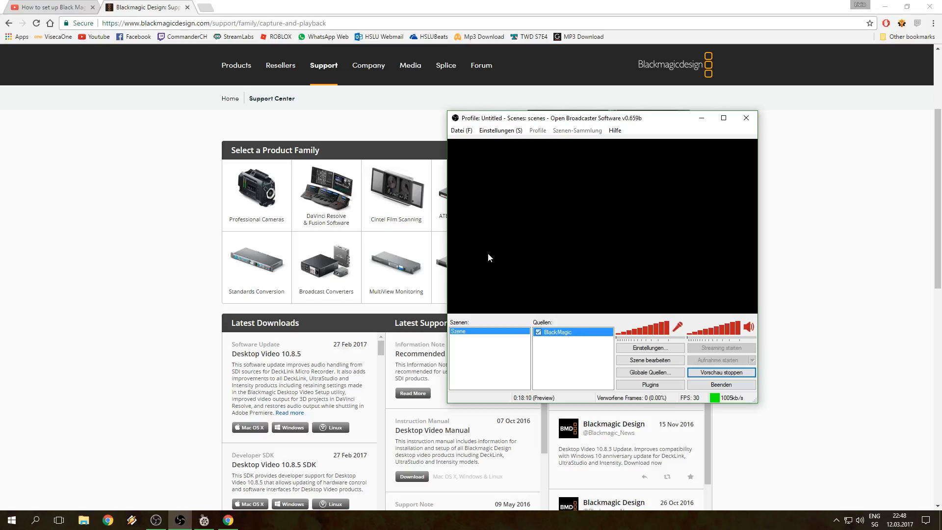
mouse_move(528, 206)
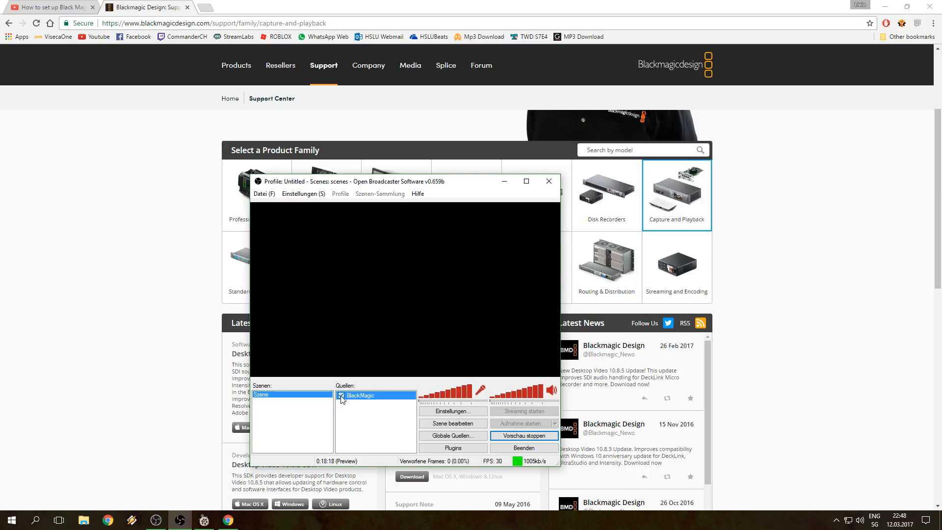
- Drag OBS Classic aside and bring OBS Studio's Sources list with the Video Capture Device forward
drag(402, 182, 510, 93)
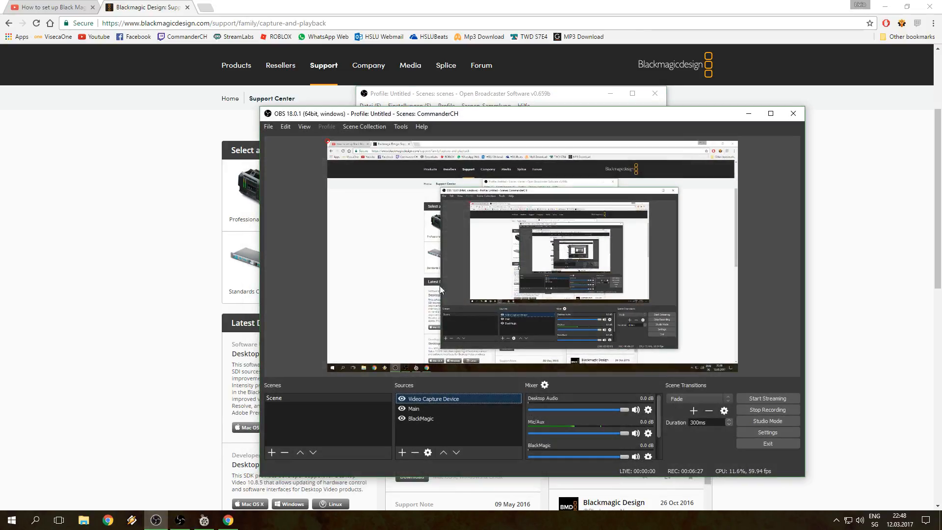
click(413, 408)
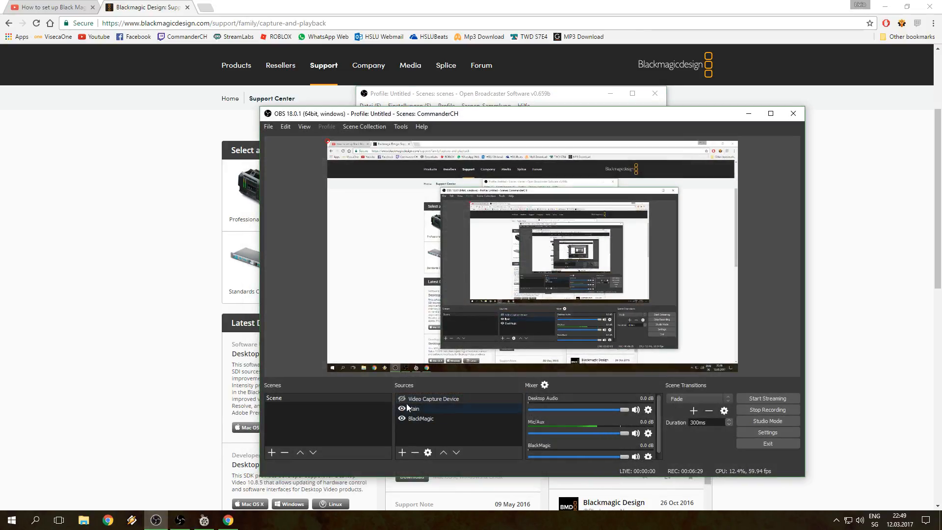